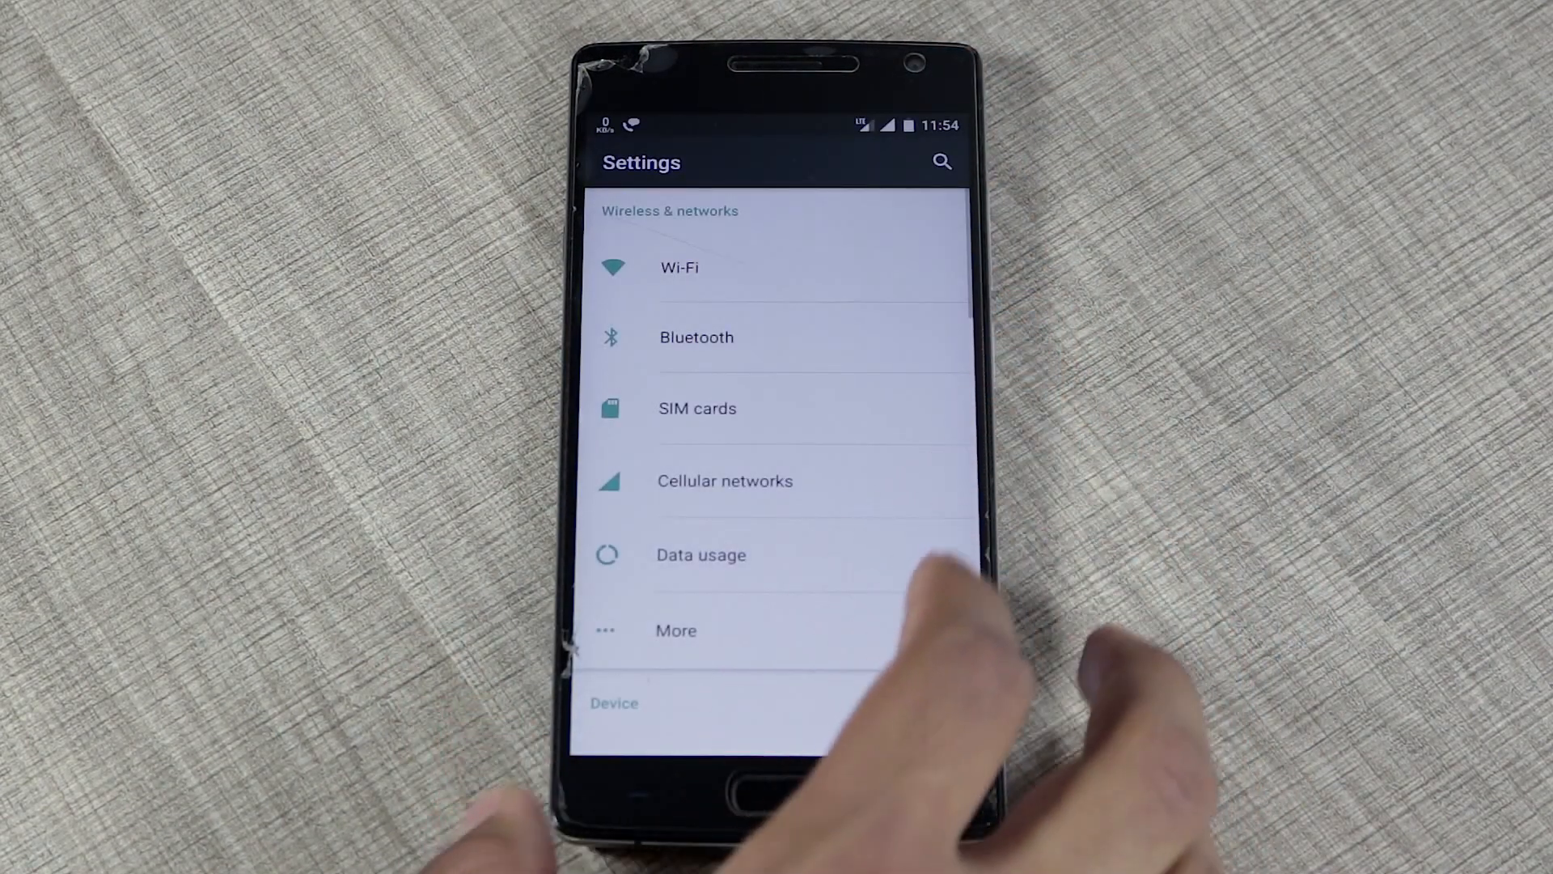
Step: Confirm in About phone that developer mode is already active via the Build number
{"action": "scroll", "scroll_direction": "down", "scroll_amount": 3}
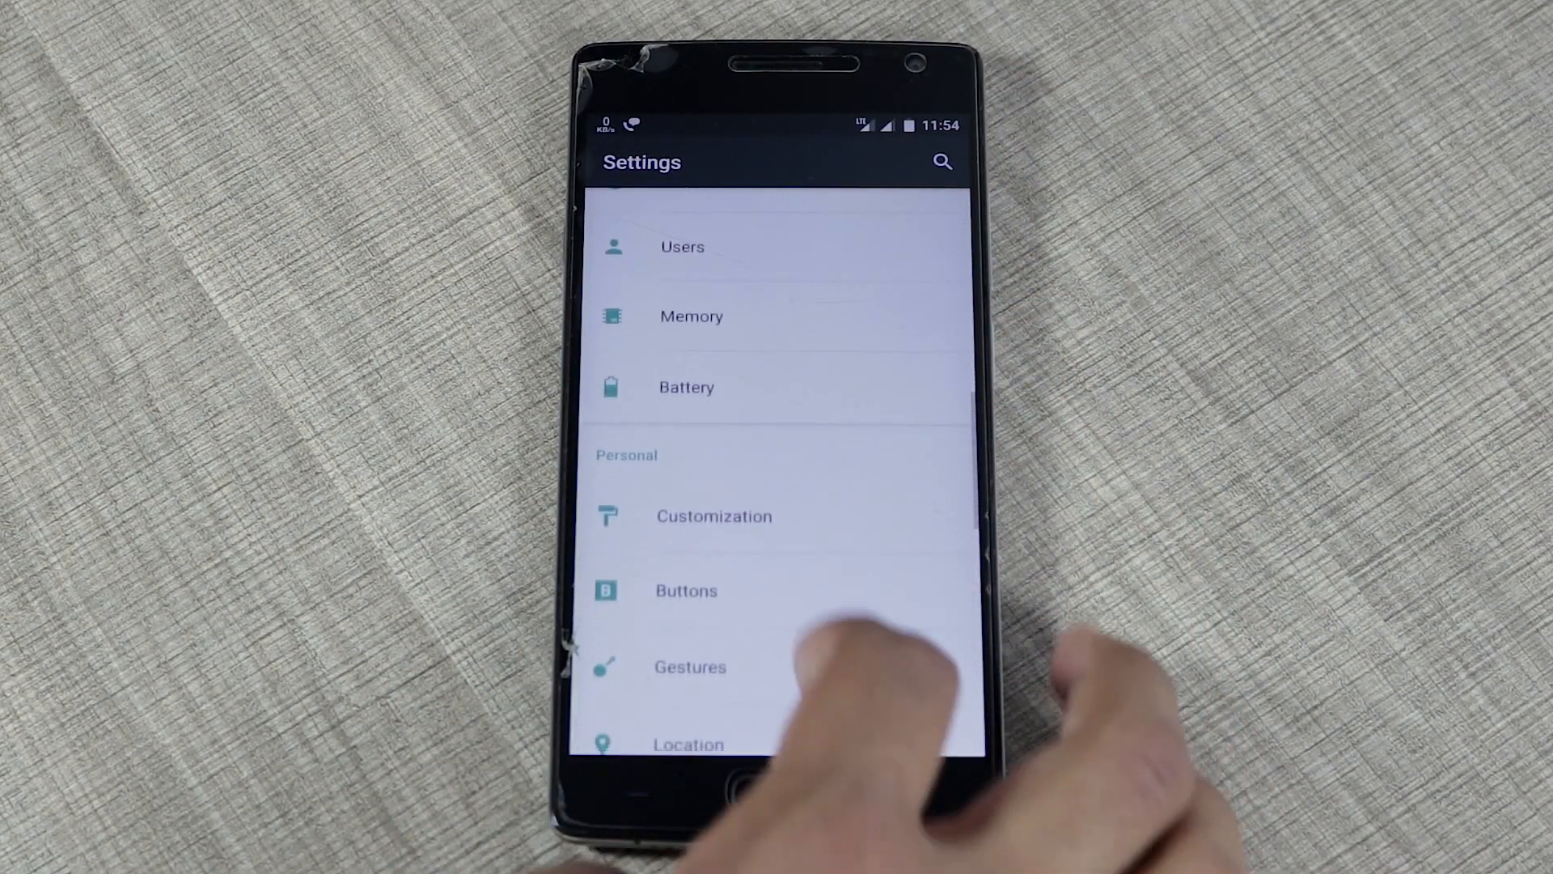
{"action": "scroll", "scroll_direction": "down", "scroll_amount": 3}
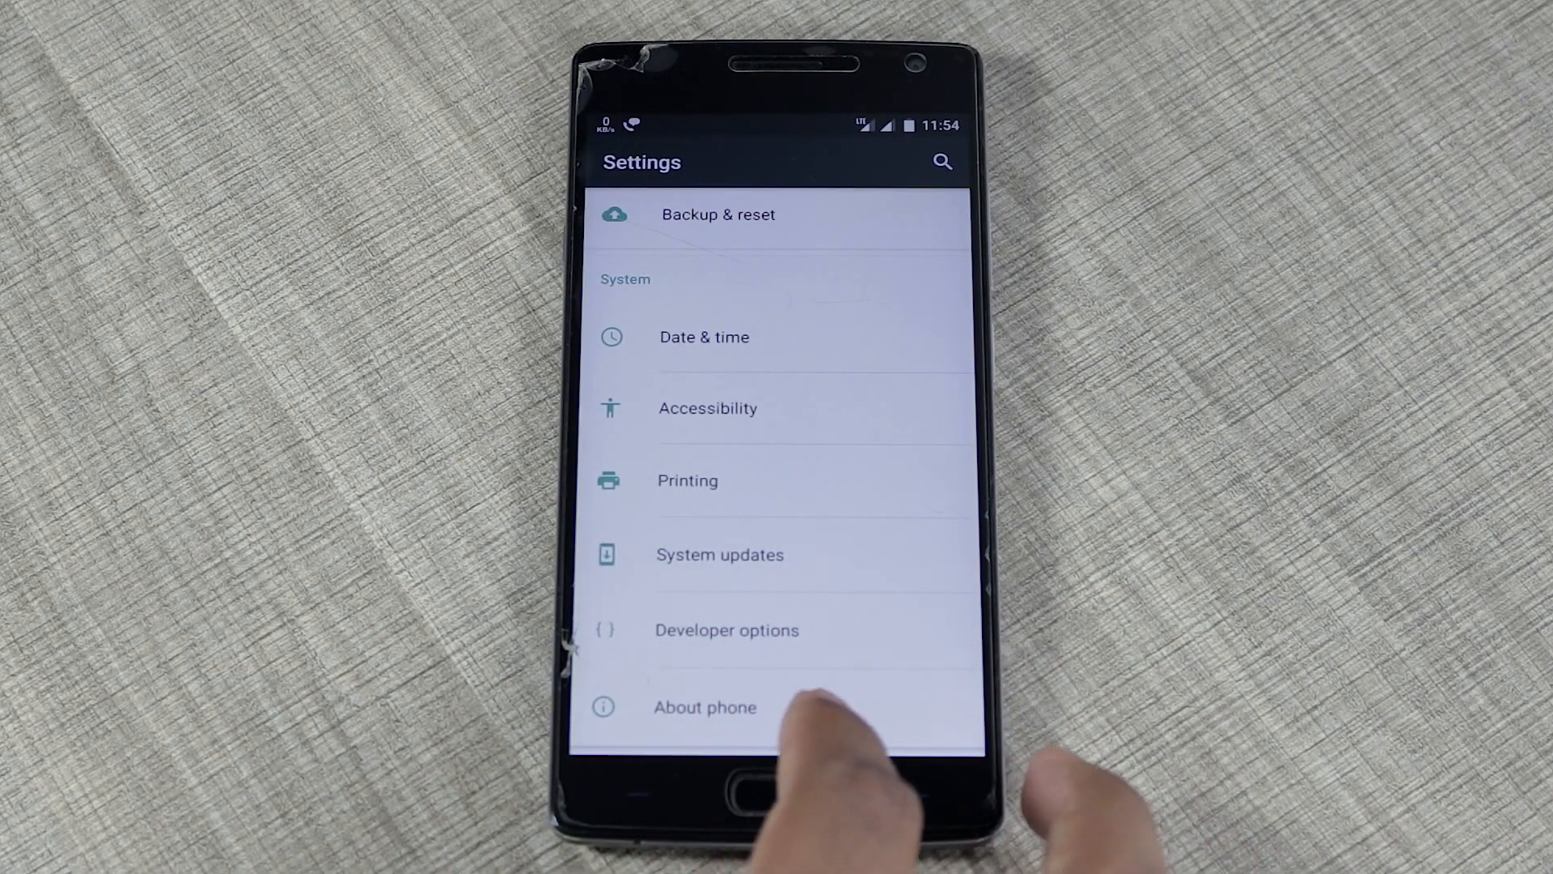
{"action": "left_click", "coordinate": [704, 706]}
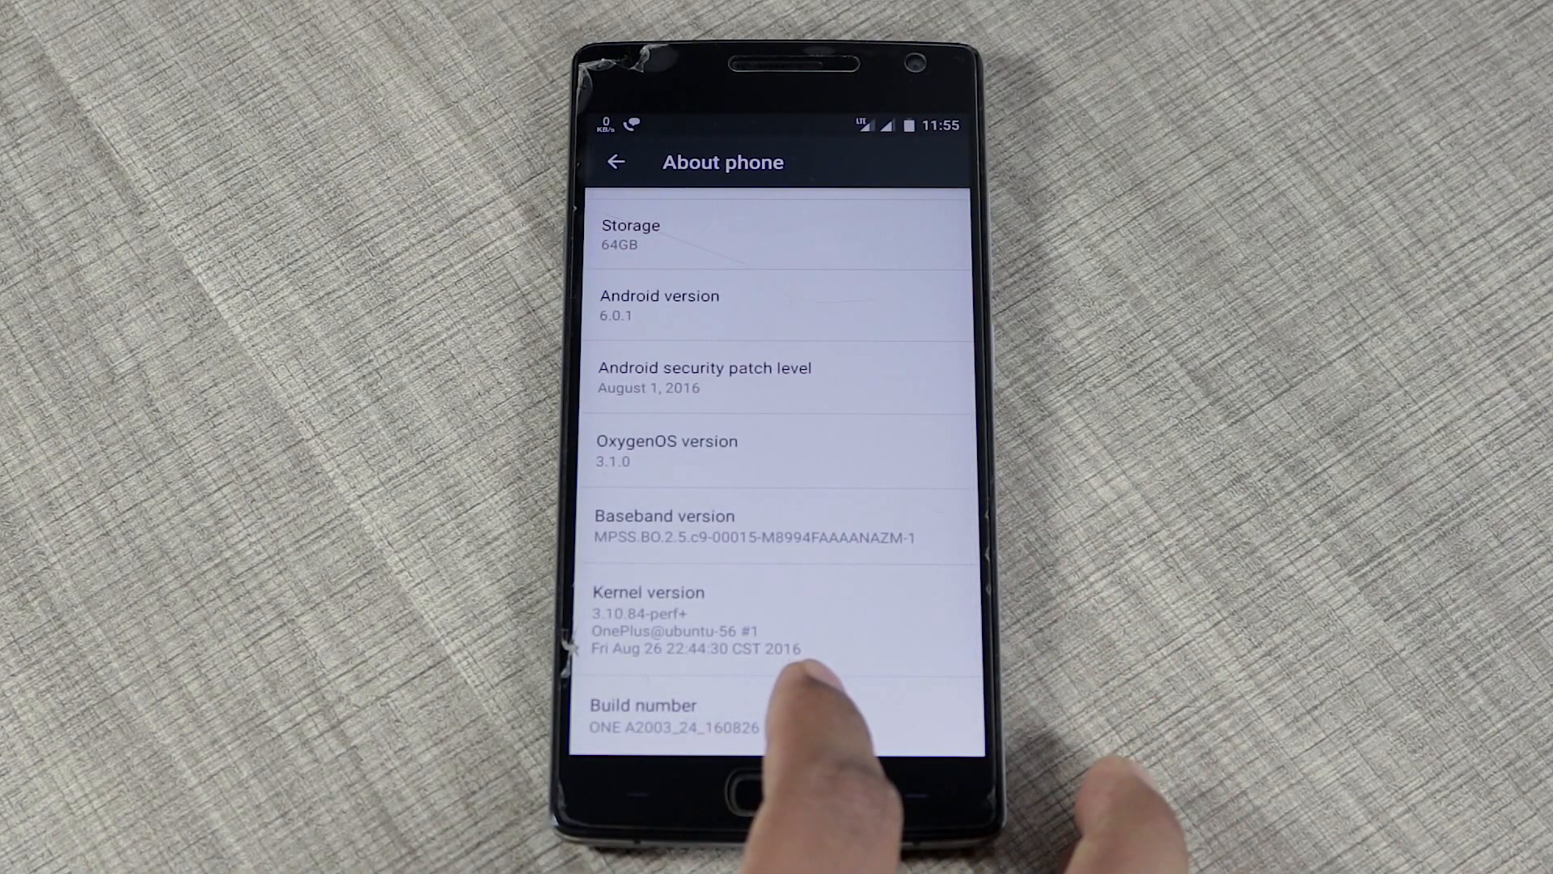
{"action": "left_click", "coordinate": [669, 704]}
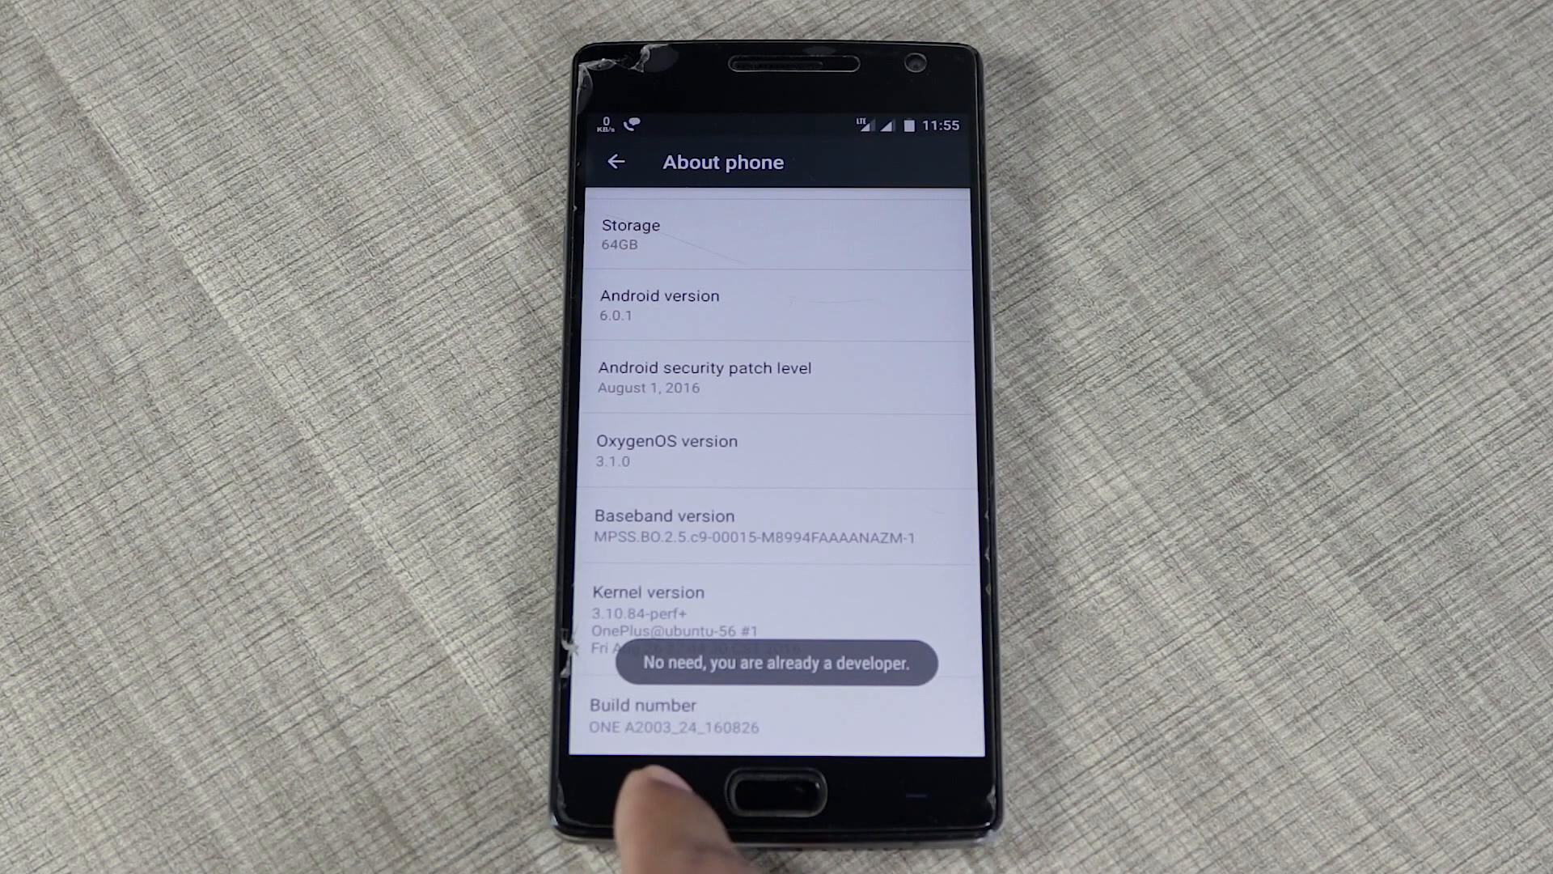
{"action": "left_click", "coordinate": [614, 162]}
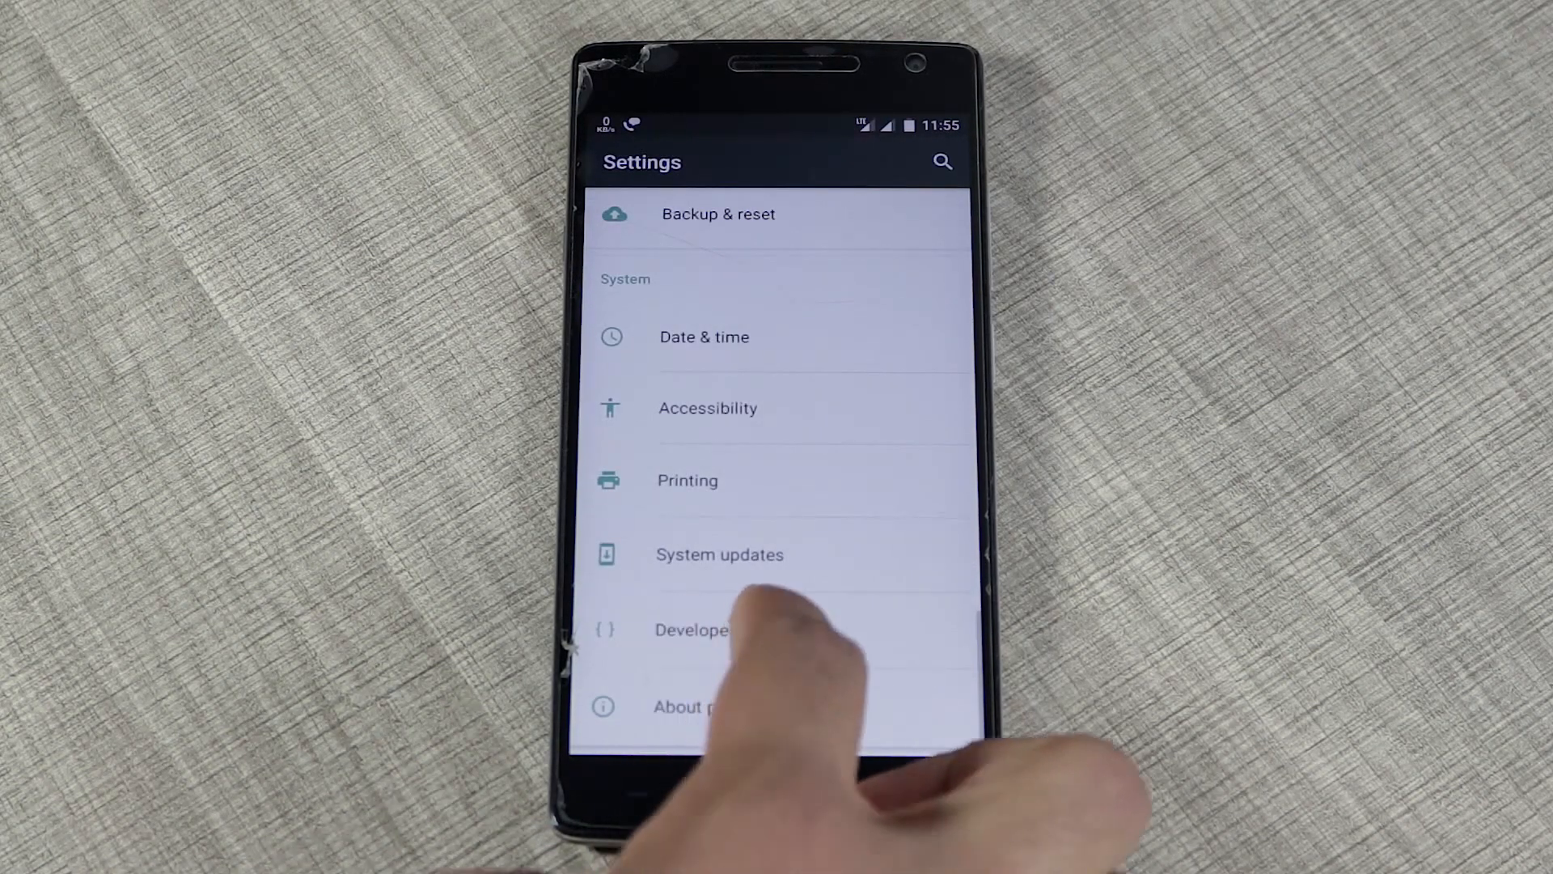
Step: Enable Advanced reboot in Developer options so the power menu offers extra restart choices
{"action": "left_click", "coordinate": [690, 629]}
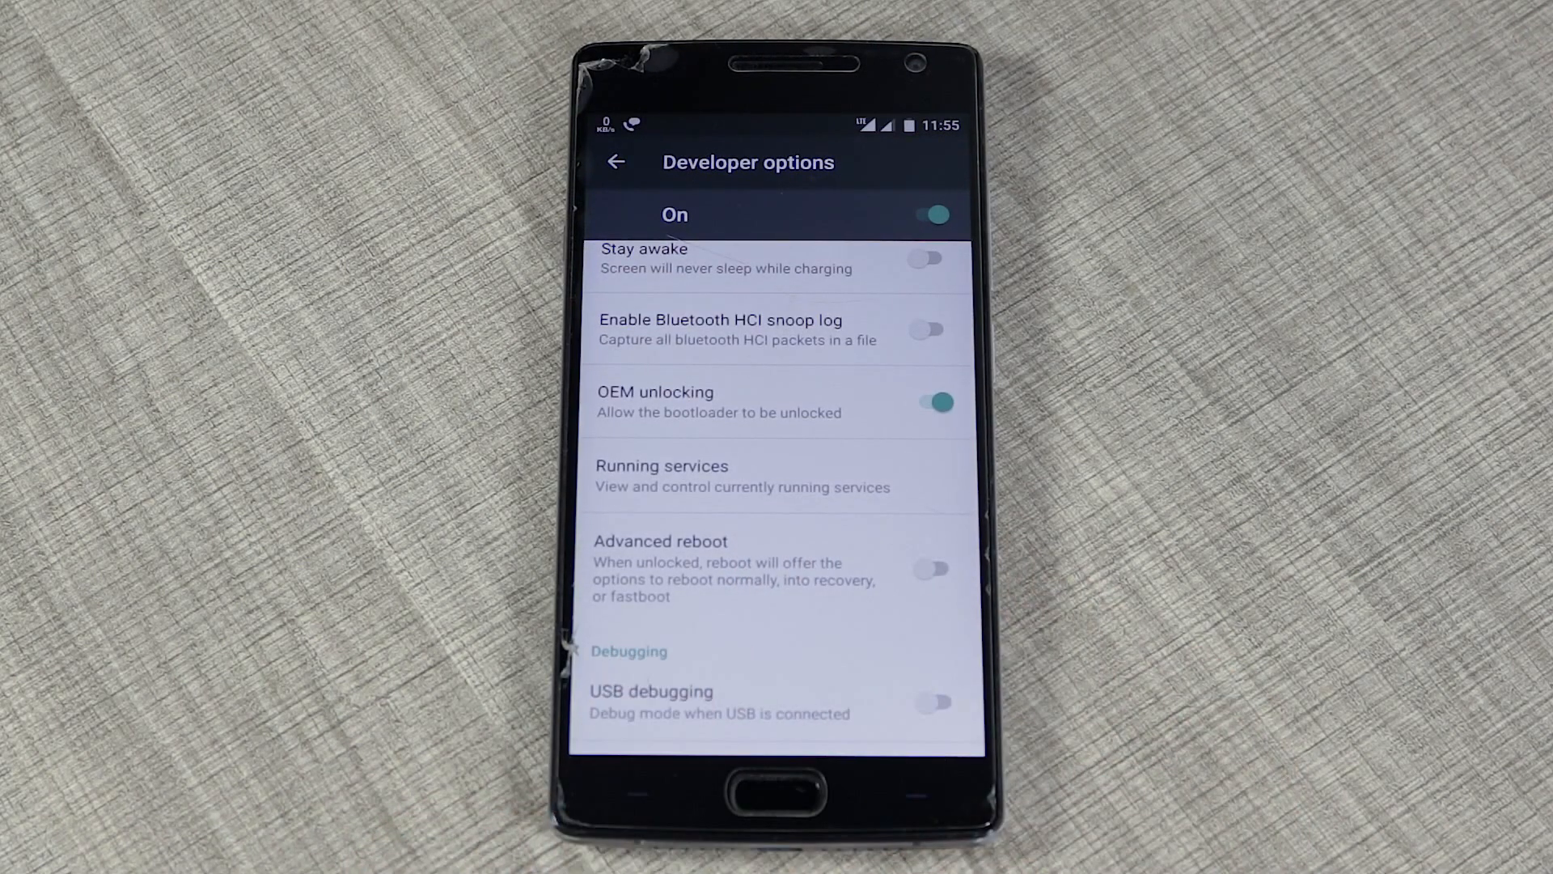
{"action": "left_click", "coordinate": [931, 568]}
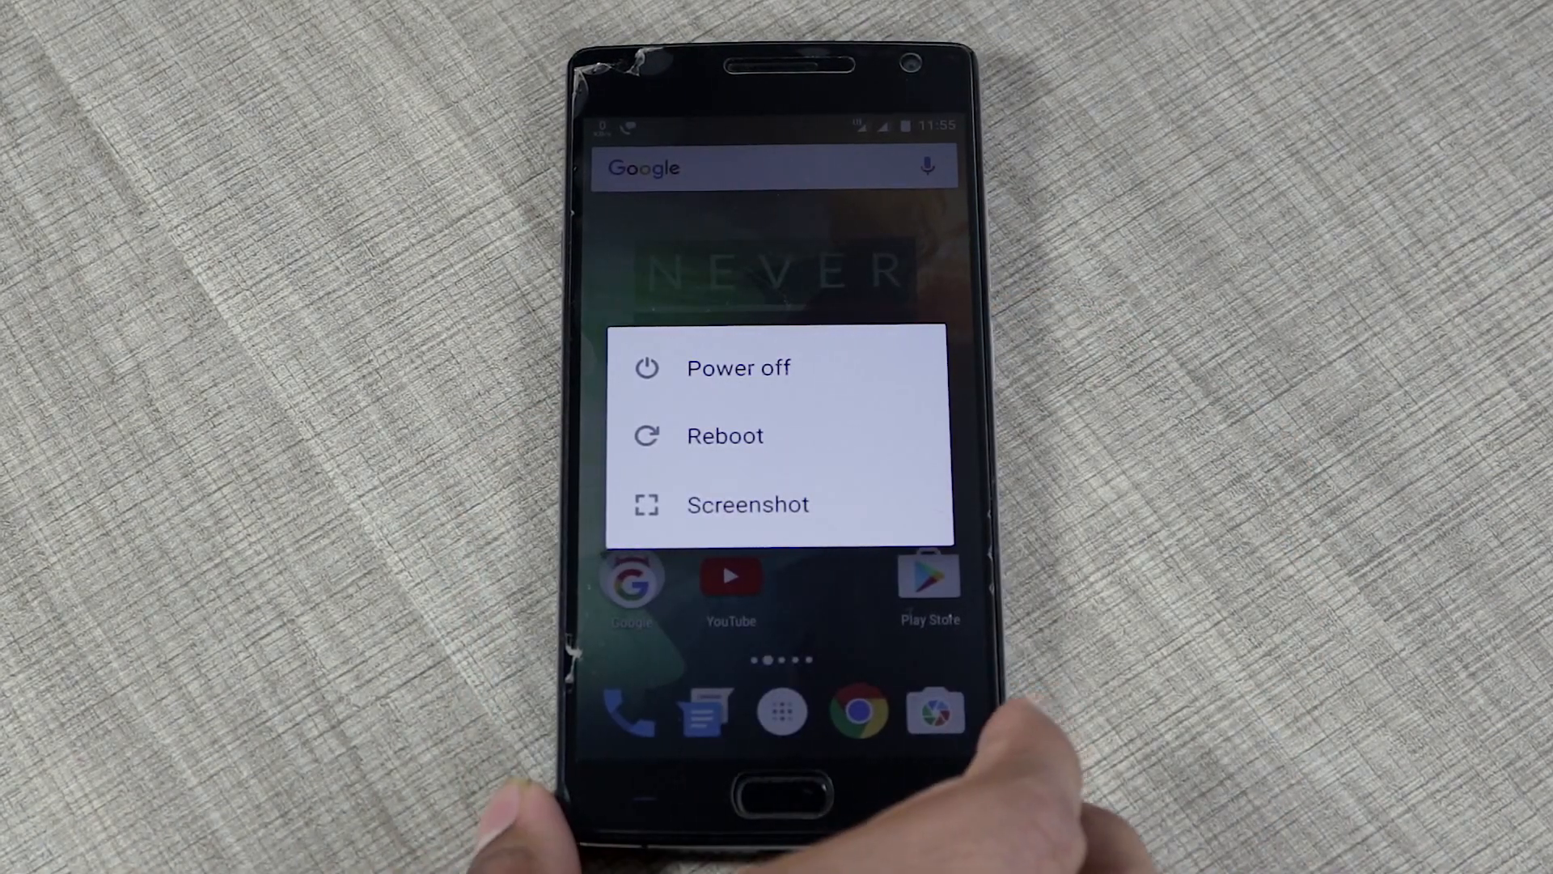
Step: Restart the phone into recovery from the power menu, where the full 6315 MB backup completes
{"action": "left_click", "coordinate": [725, 435]}
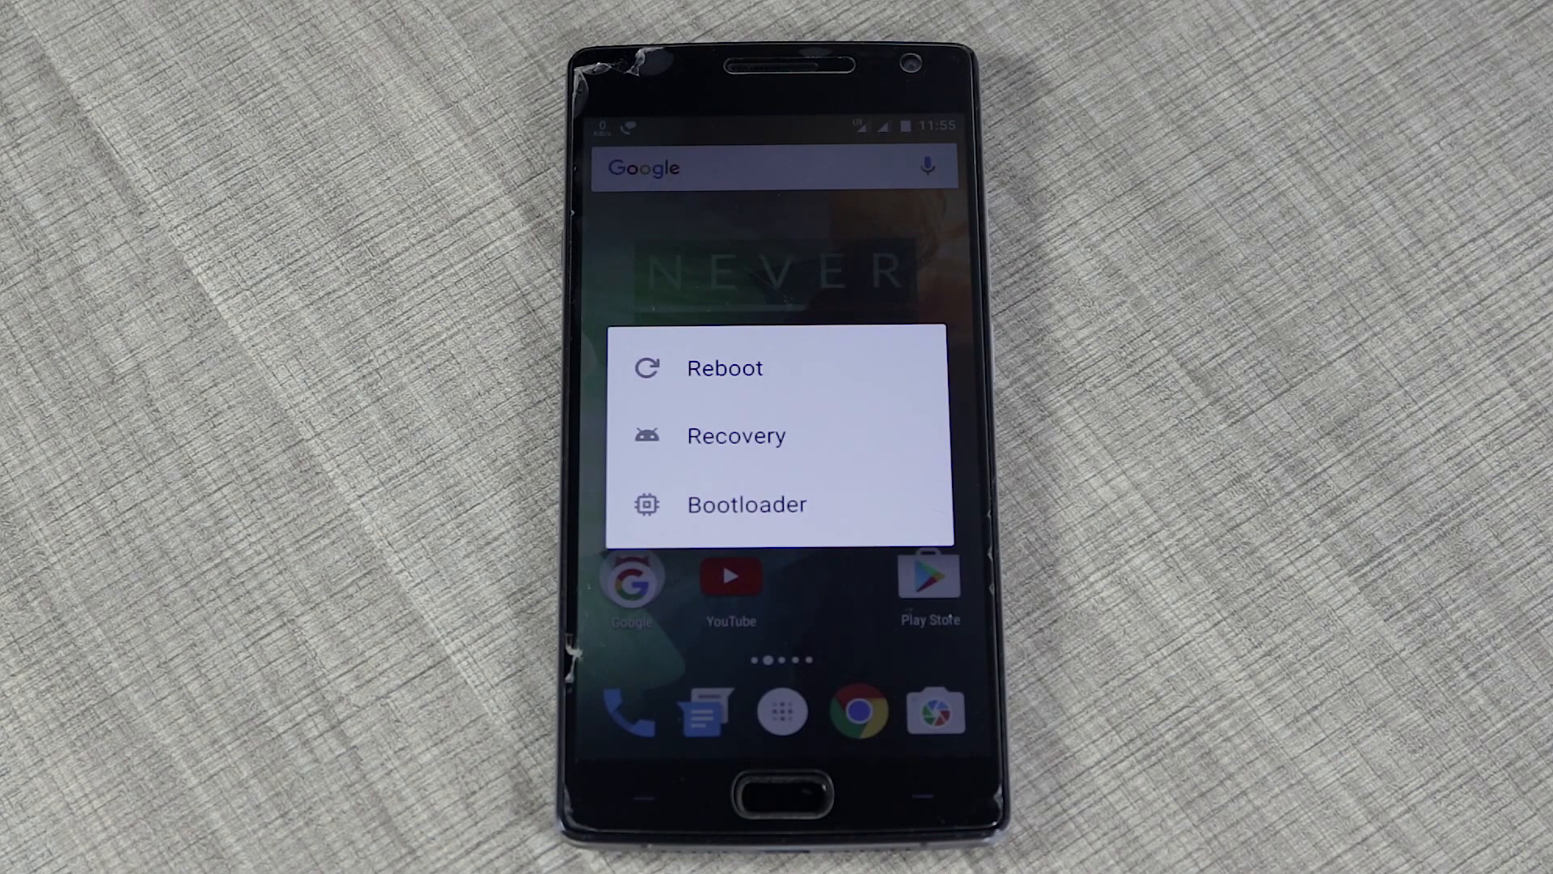
{"action": "left_click", "coordinate": [725, 367]}
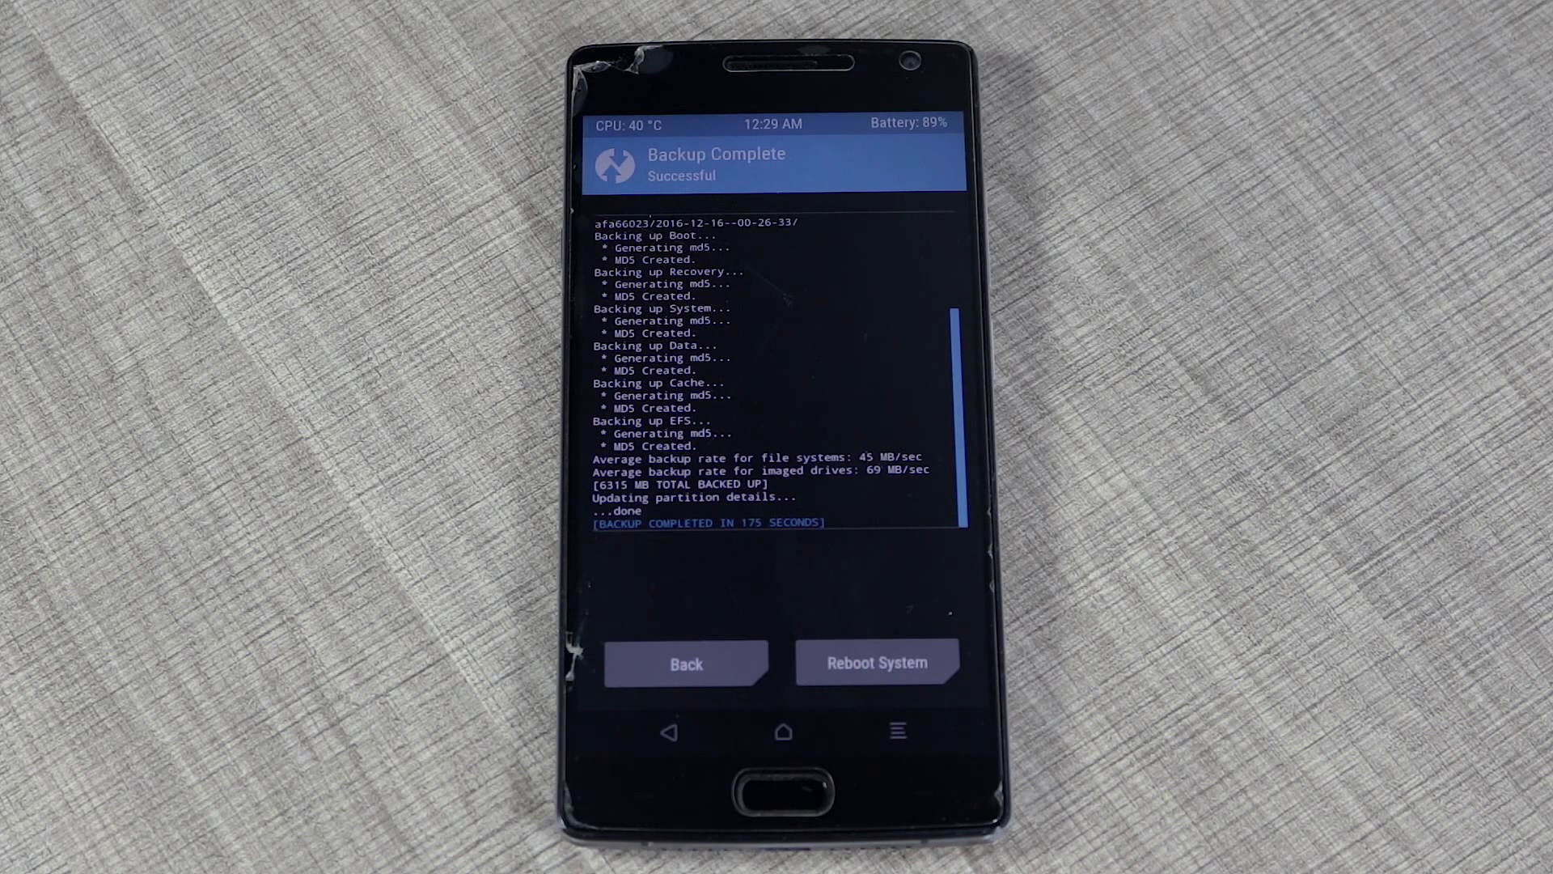
Step: Leave the backup results for the TWRP main menu, visit Wipe, and reboot into Android's file manager
{"action": "left_click", "coordinate": [875, 662]}
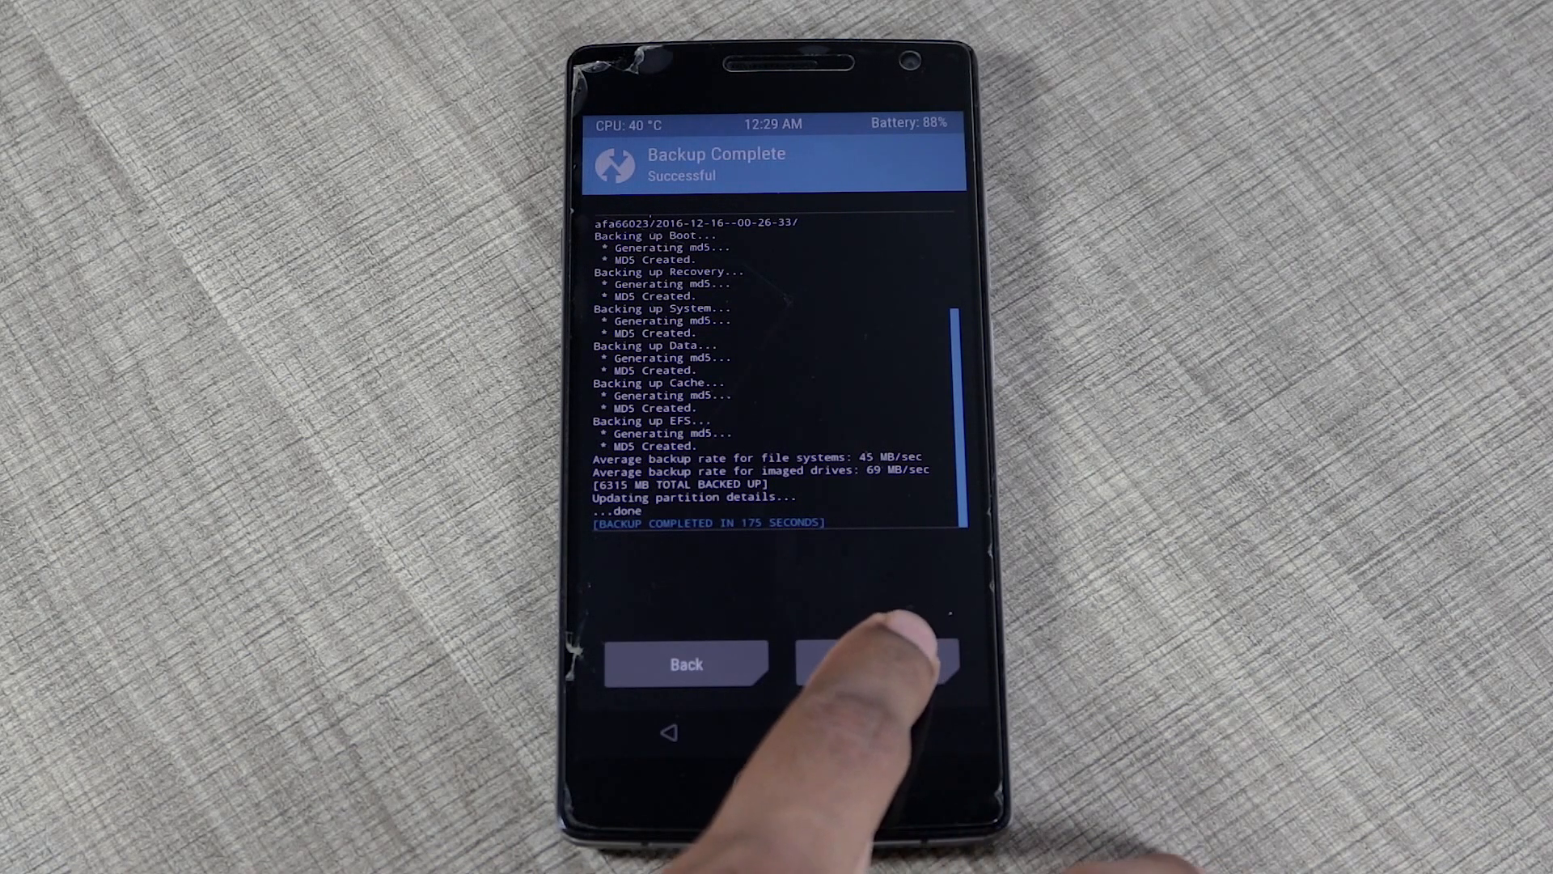
{"action": "left_click", "coordinate": [871, 662]}
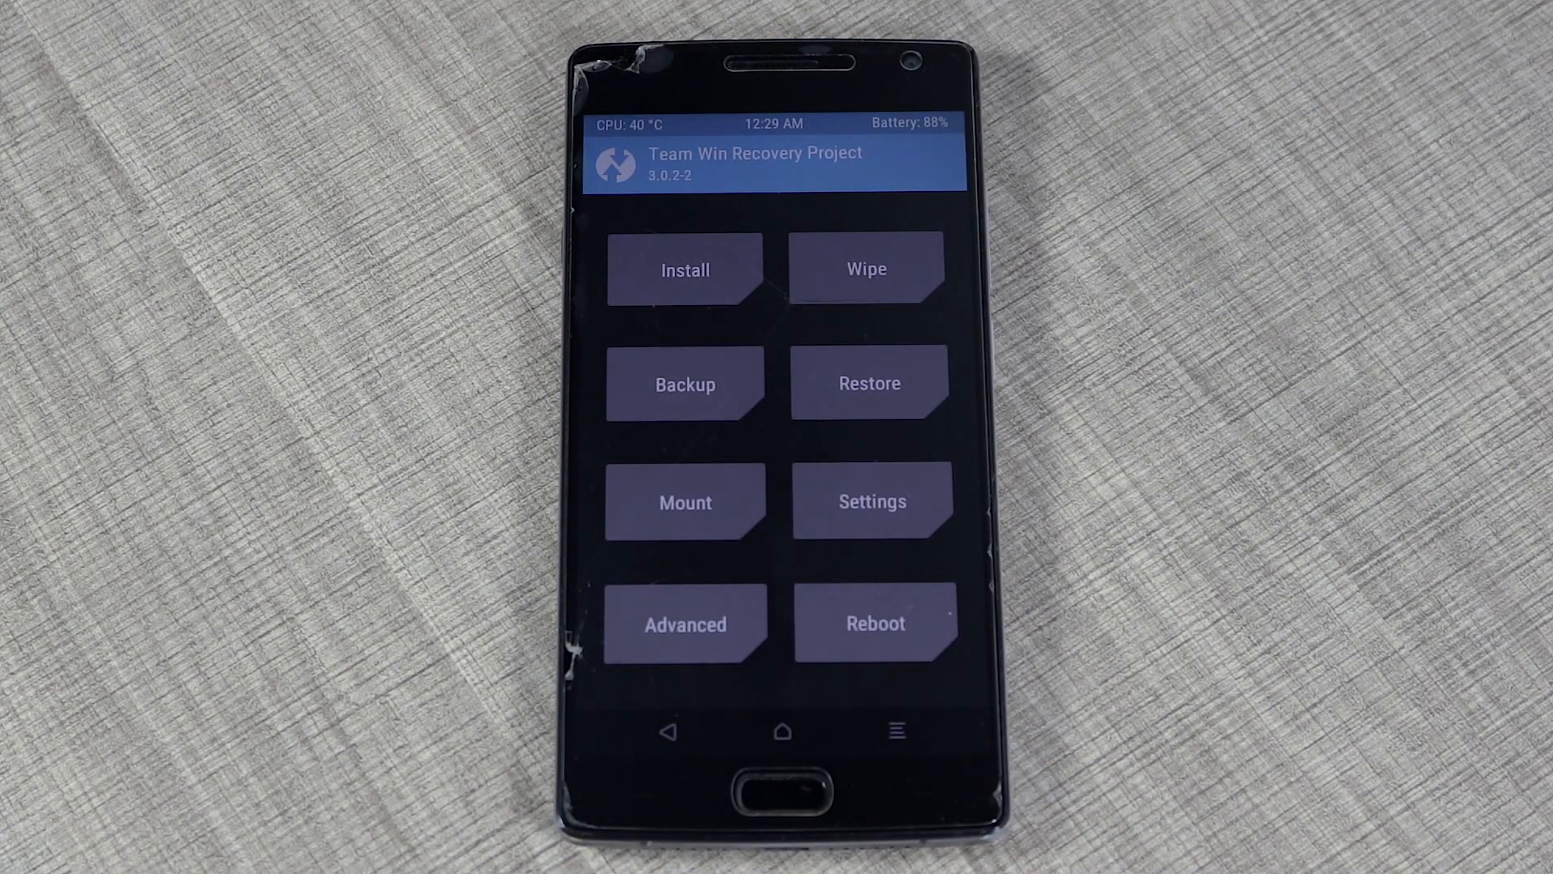
{"action": "left_click", "coordinate": [863, 268]}
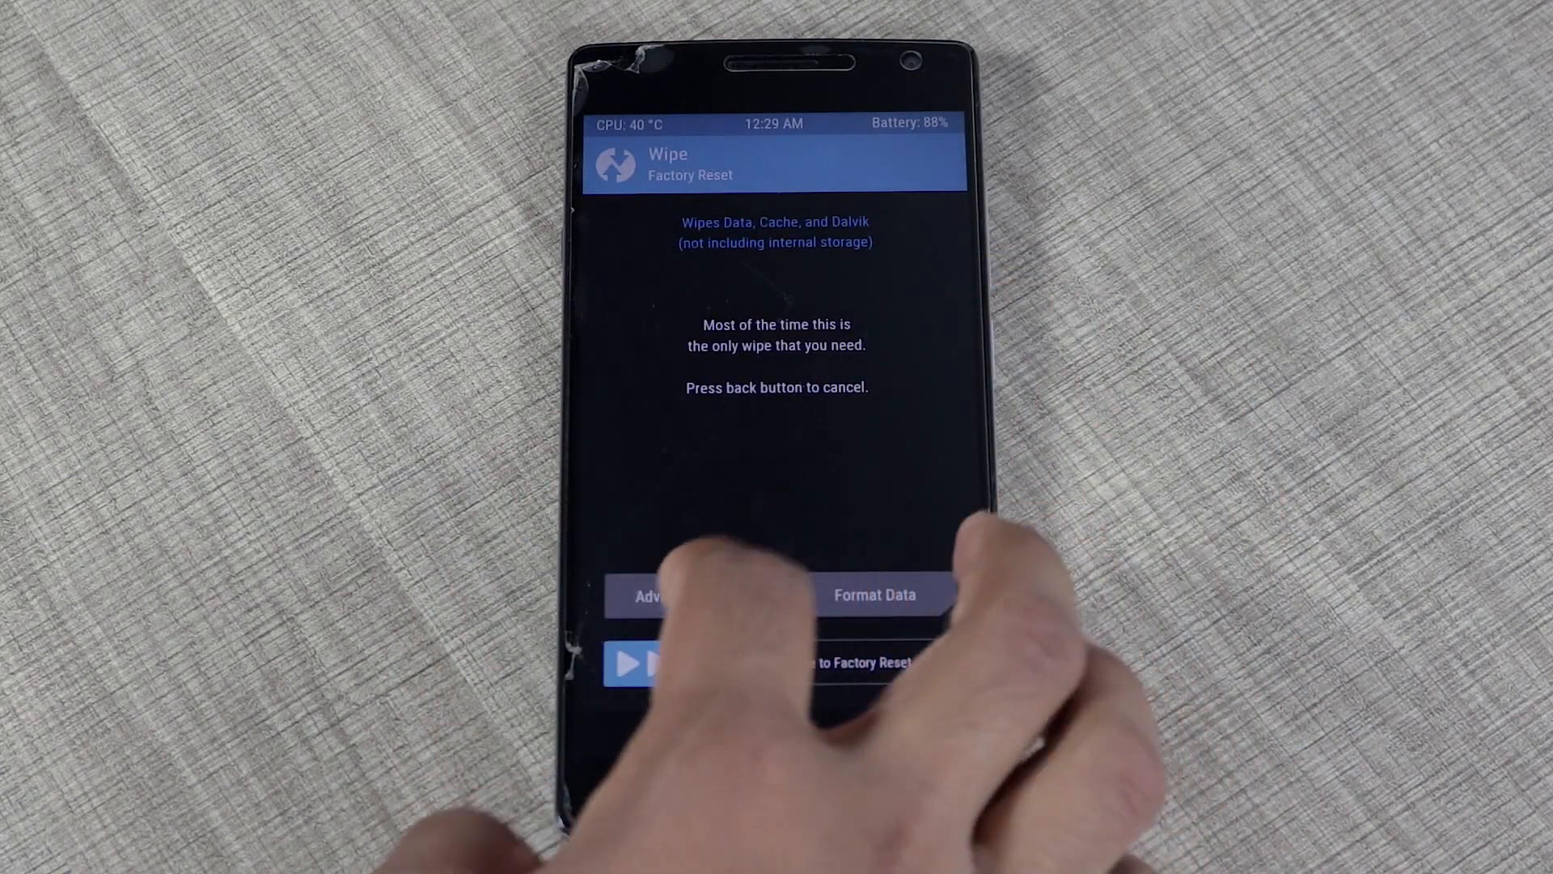
{"action": "left_click", "coordinate": [649, 596]}
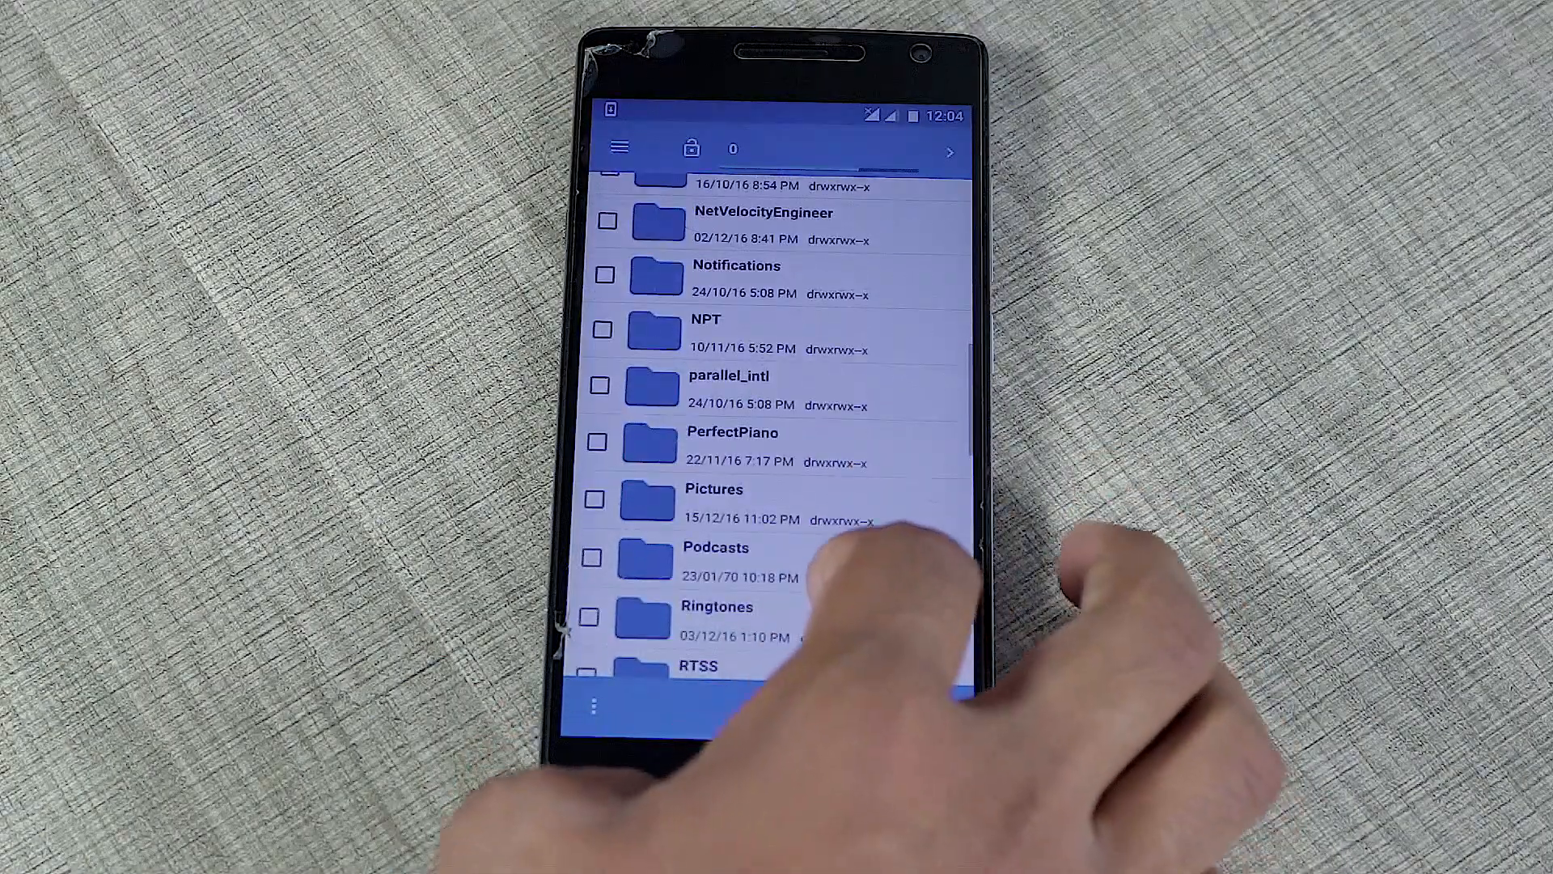
Step: Locate the device's backup folder under TWRP/BACKUPS in the file manager
{"action": "scroll", "scroll_direction": "down", "scroll_amount": 3}
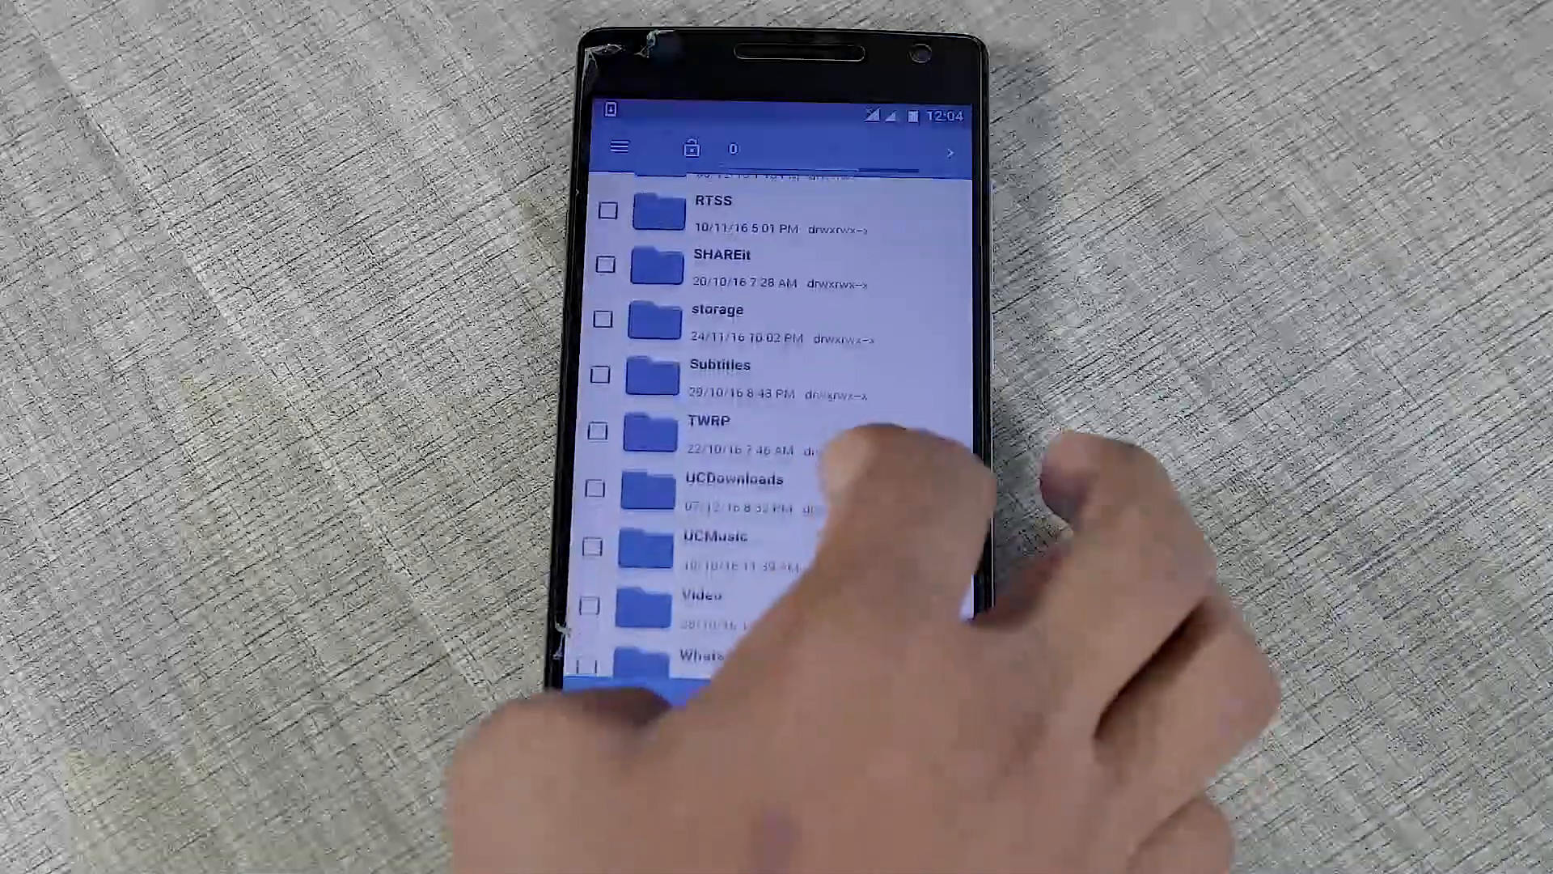
{"action": "left_click", "coordinate": [707, 434]}
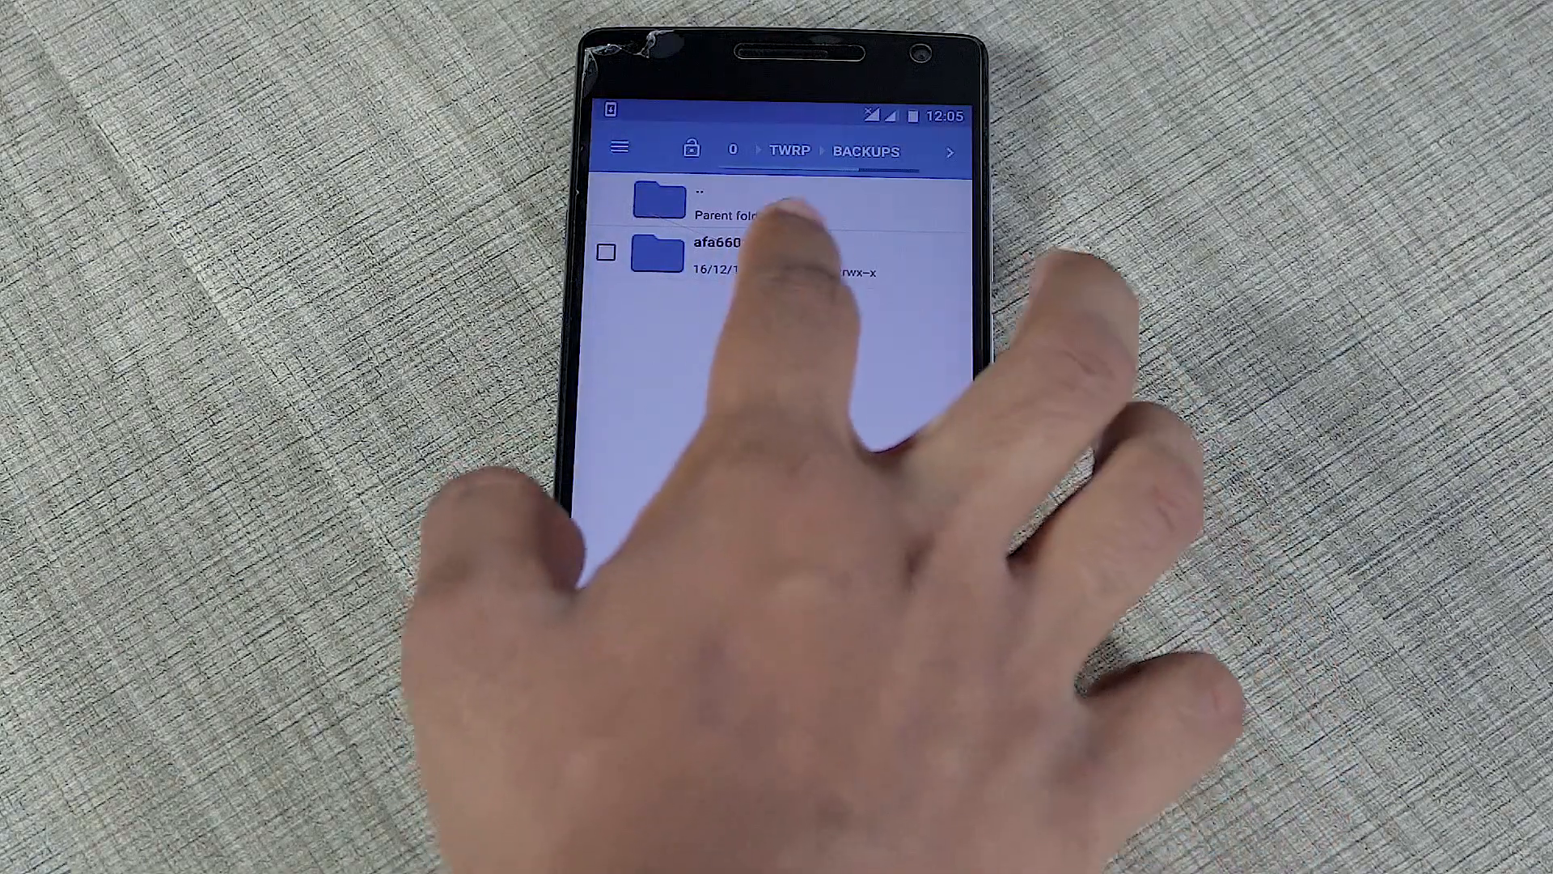
{"action": "left_click", "coordinate": [723, 251]}
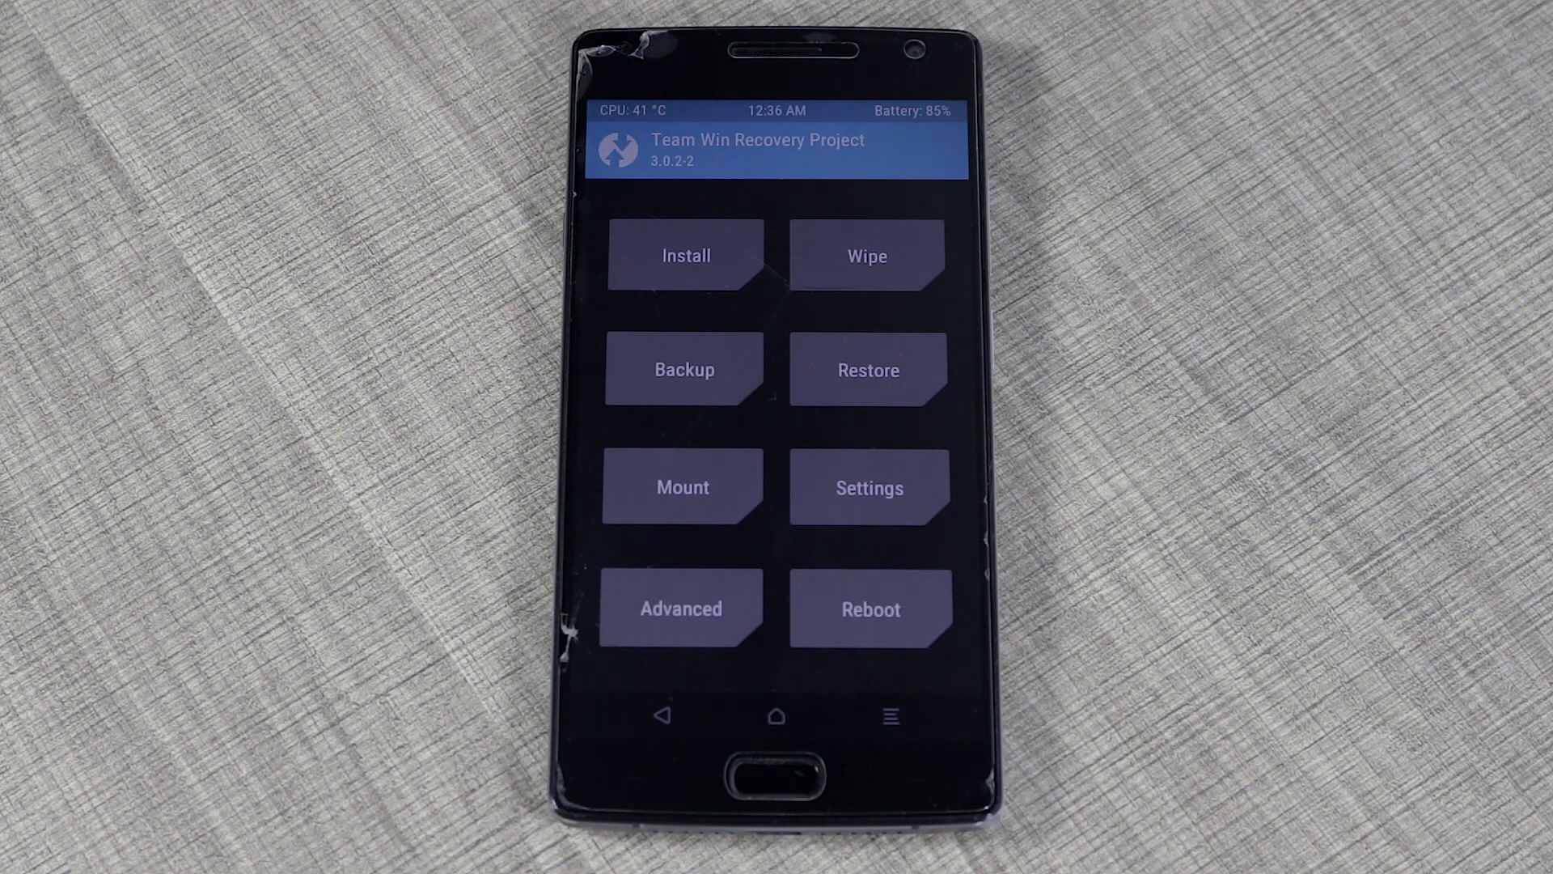
{"action": "left_click", "coordinate": [867, 369]}
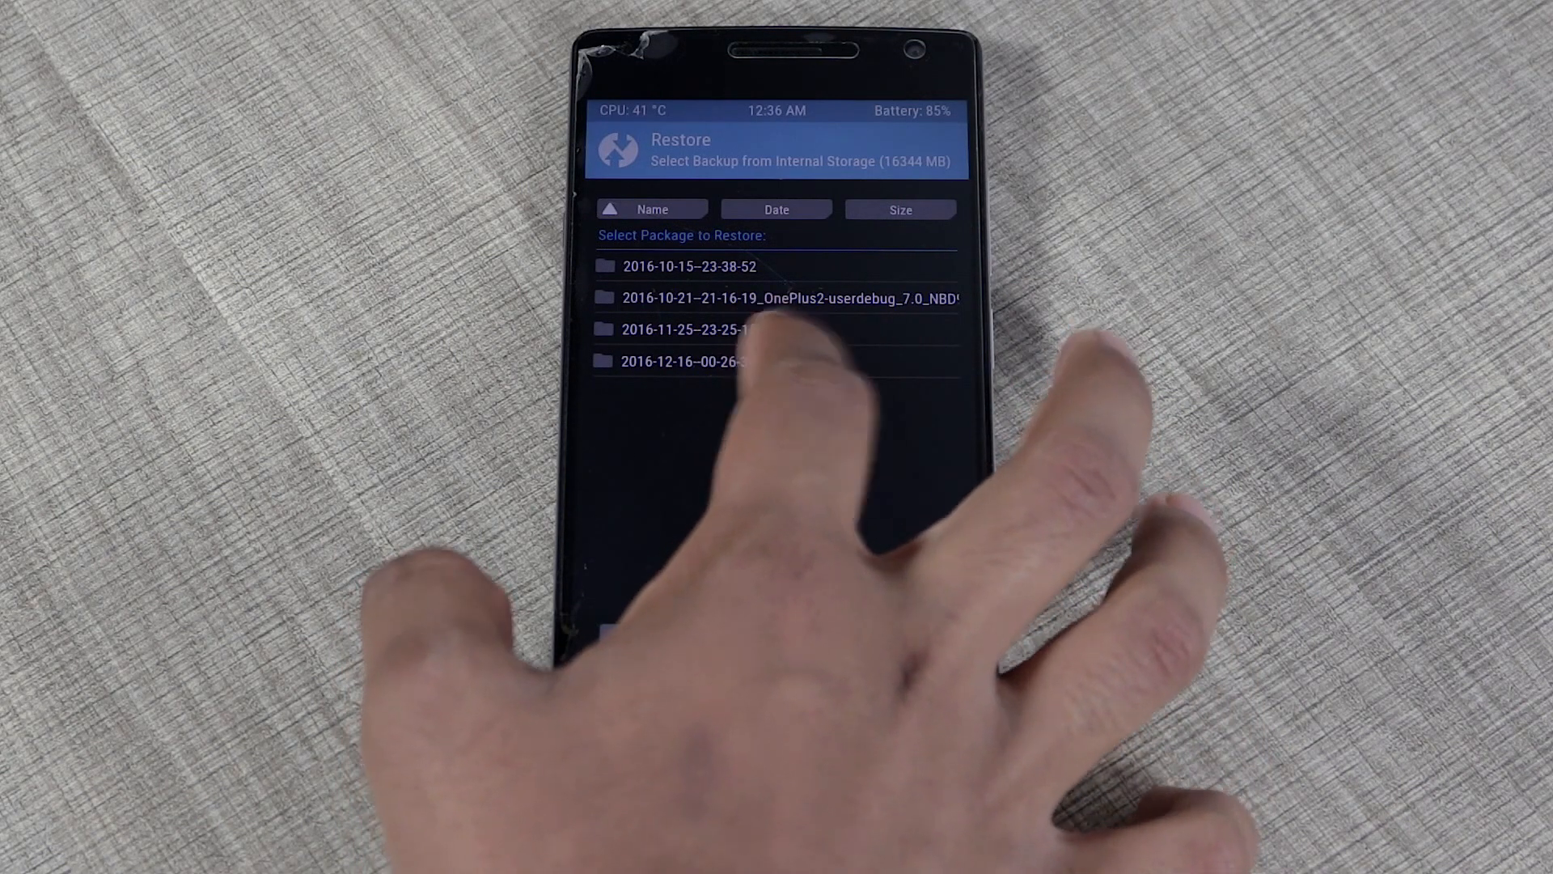
{"action": "left_click", "coordinate": [695, 361]}
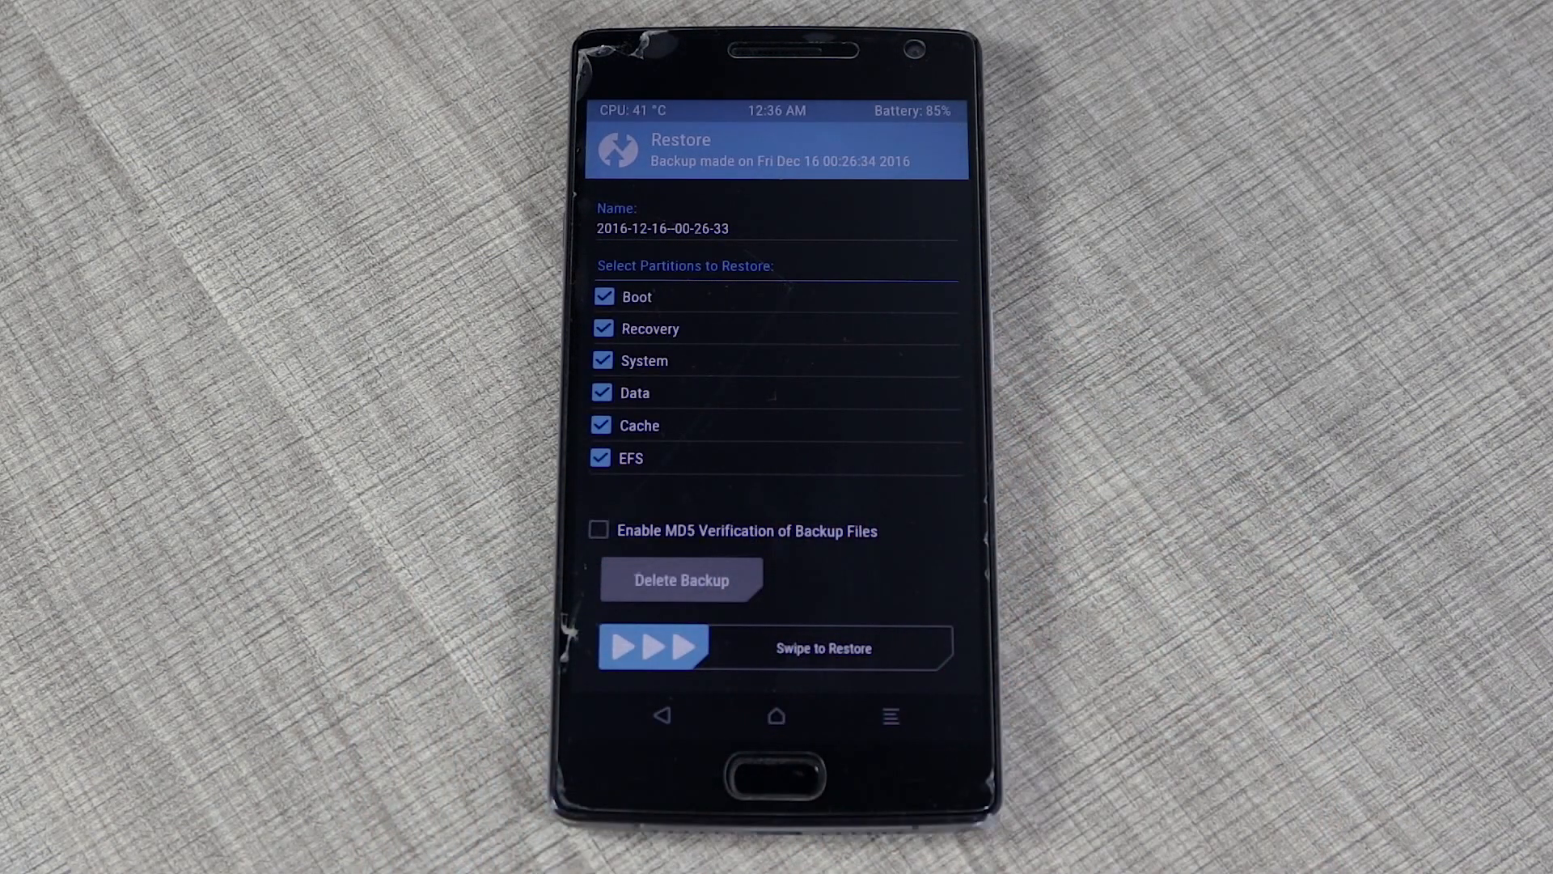
{"action": "left_click_drag", "start_coordinate": [654, 647], "coordinate": [872, 647]}
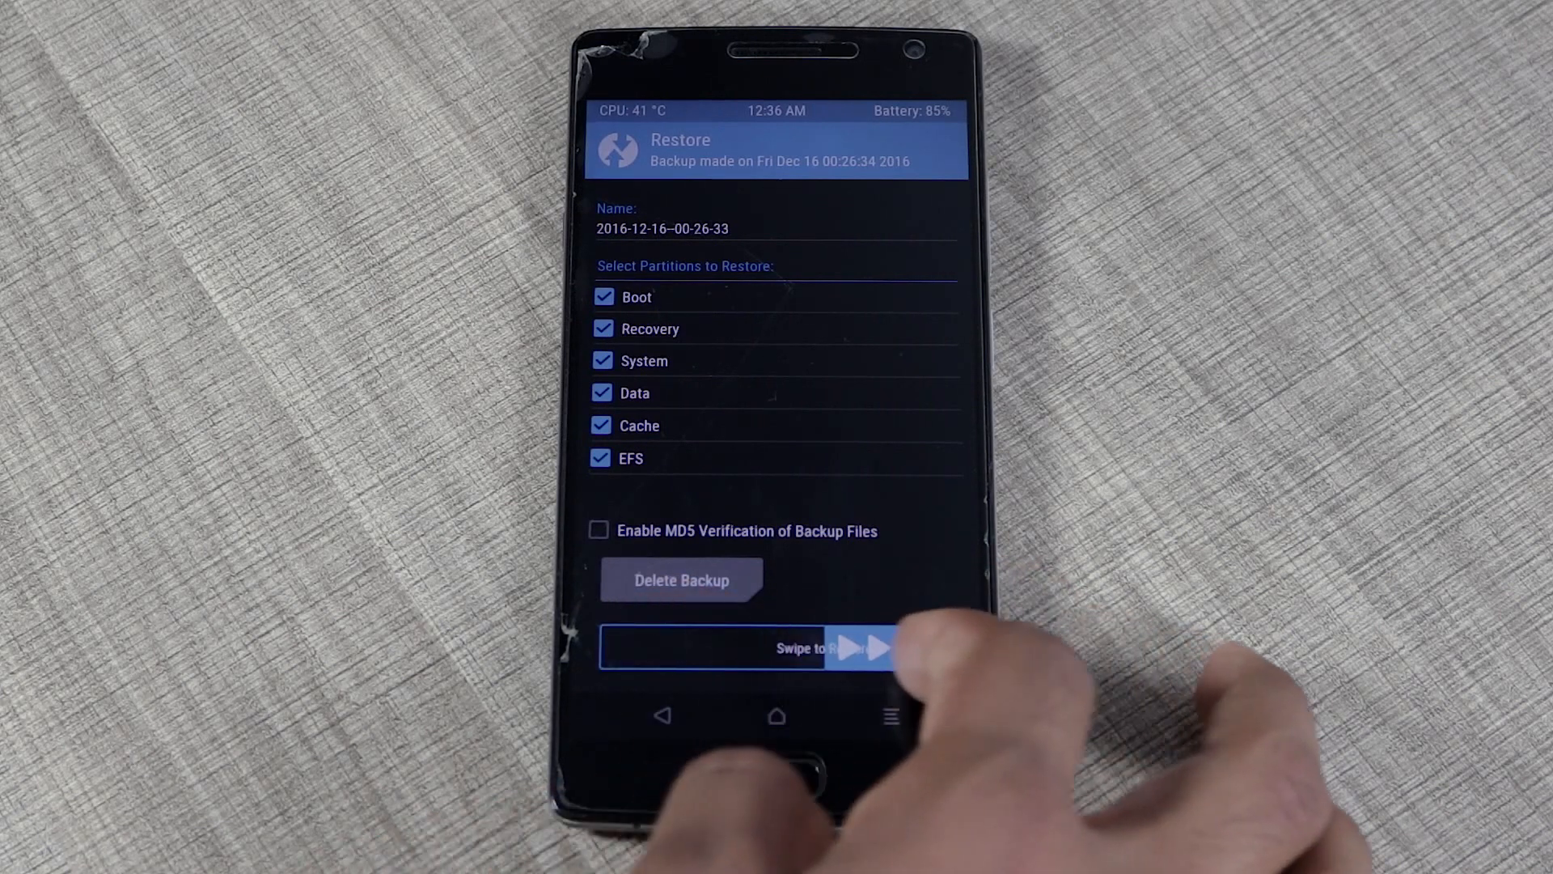
{"action": "left_click_drag", "start_coordinate": [654, 647], "coordinate": [882, 647]}
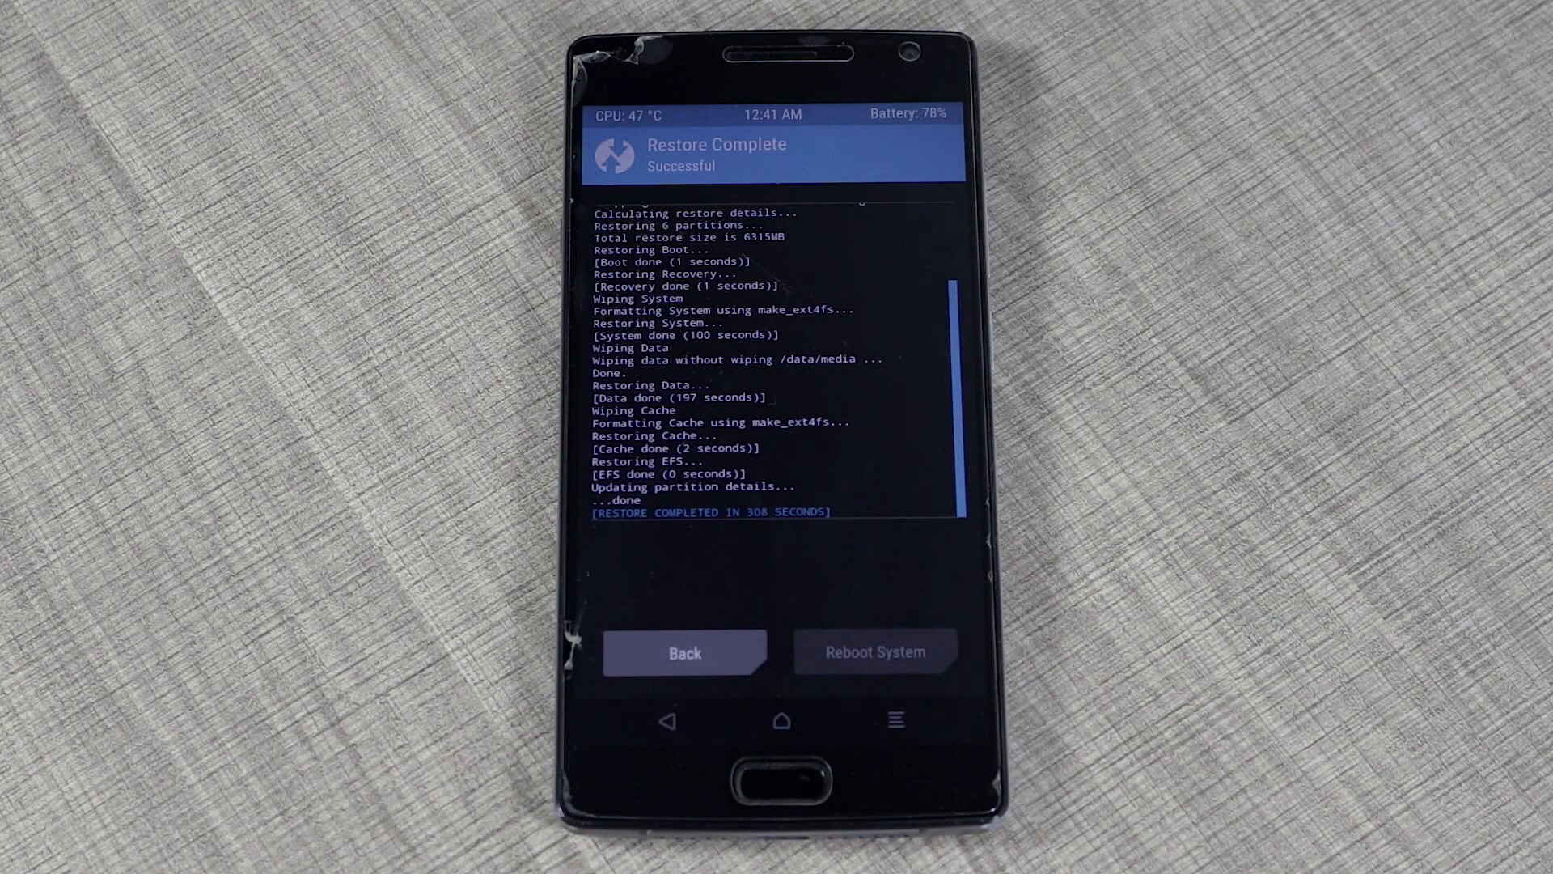
{"action": "left_click", "coordinate": [876, 652]}
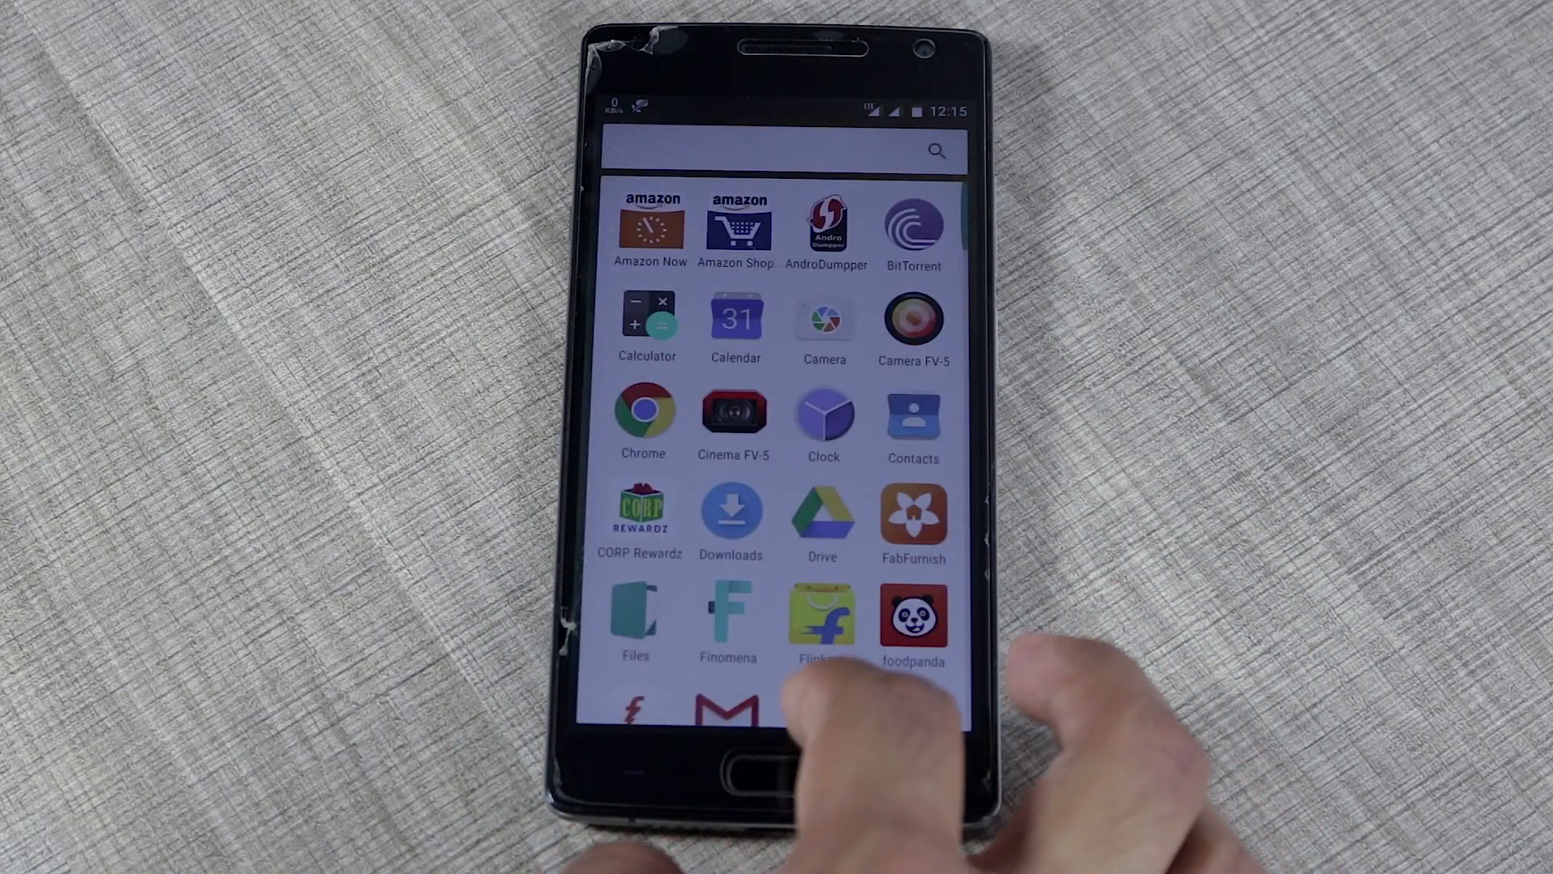
Step: Browse the restored app drawer and launch Chrome from the home screen dock
{"action": "scroll", "scroll_direction": "down", "scroll_amount": 3}
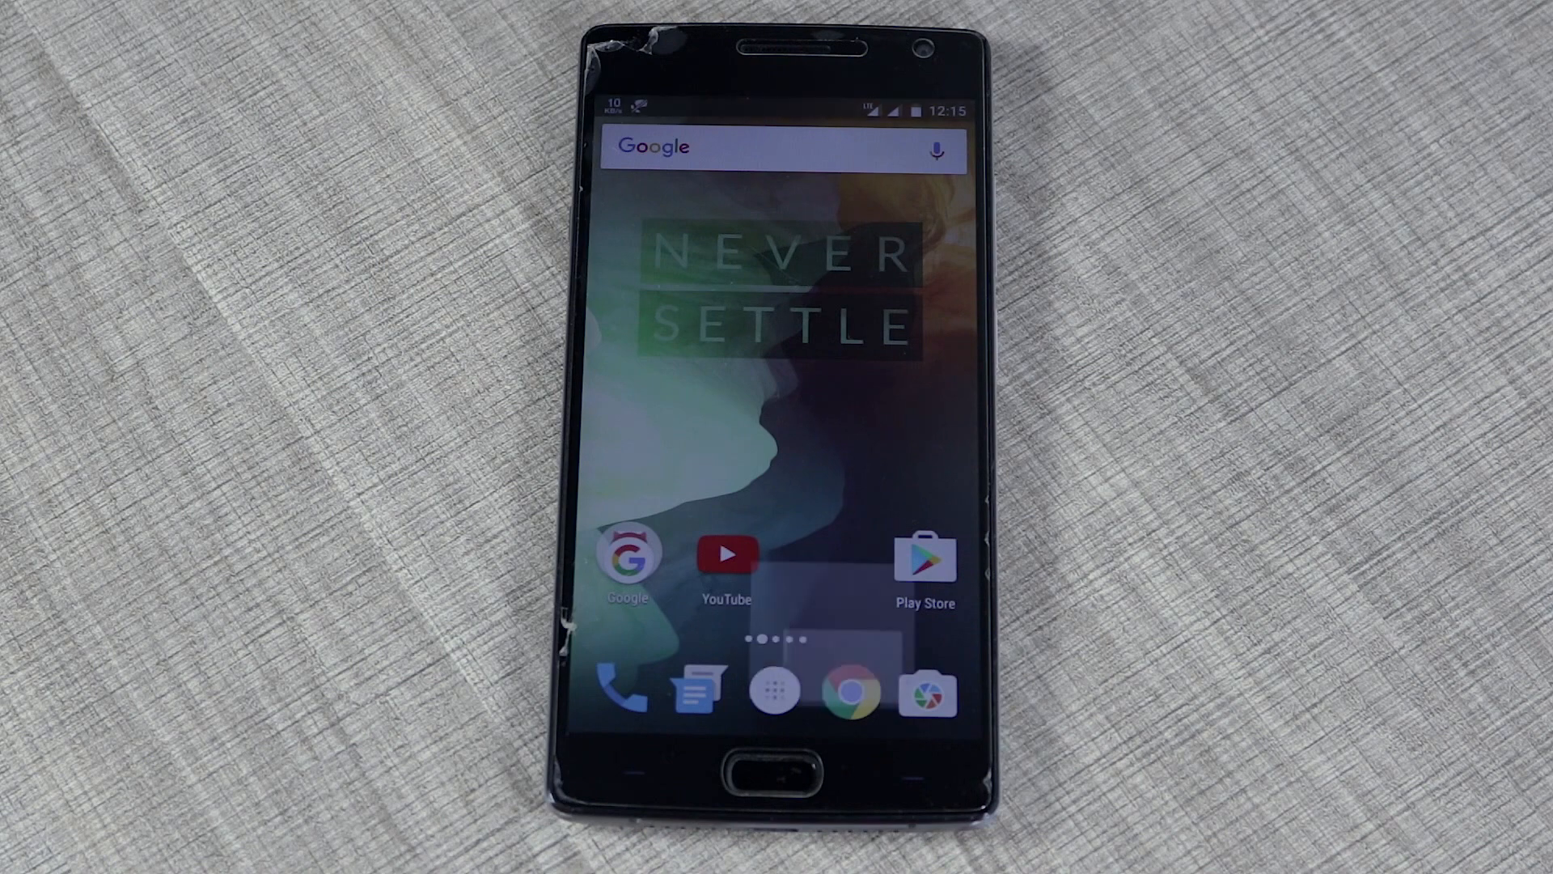
{"action": "left_click", "coordinate": [849, 689]}
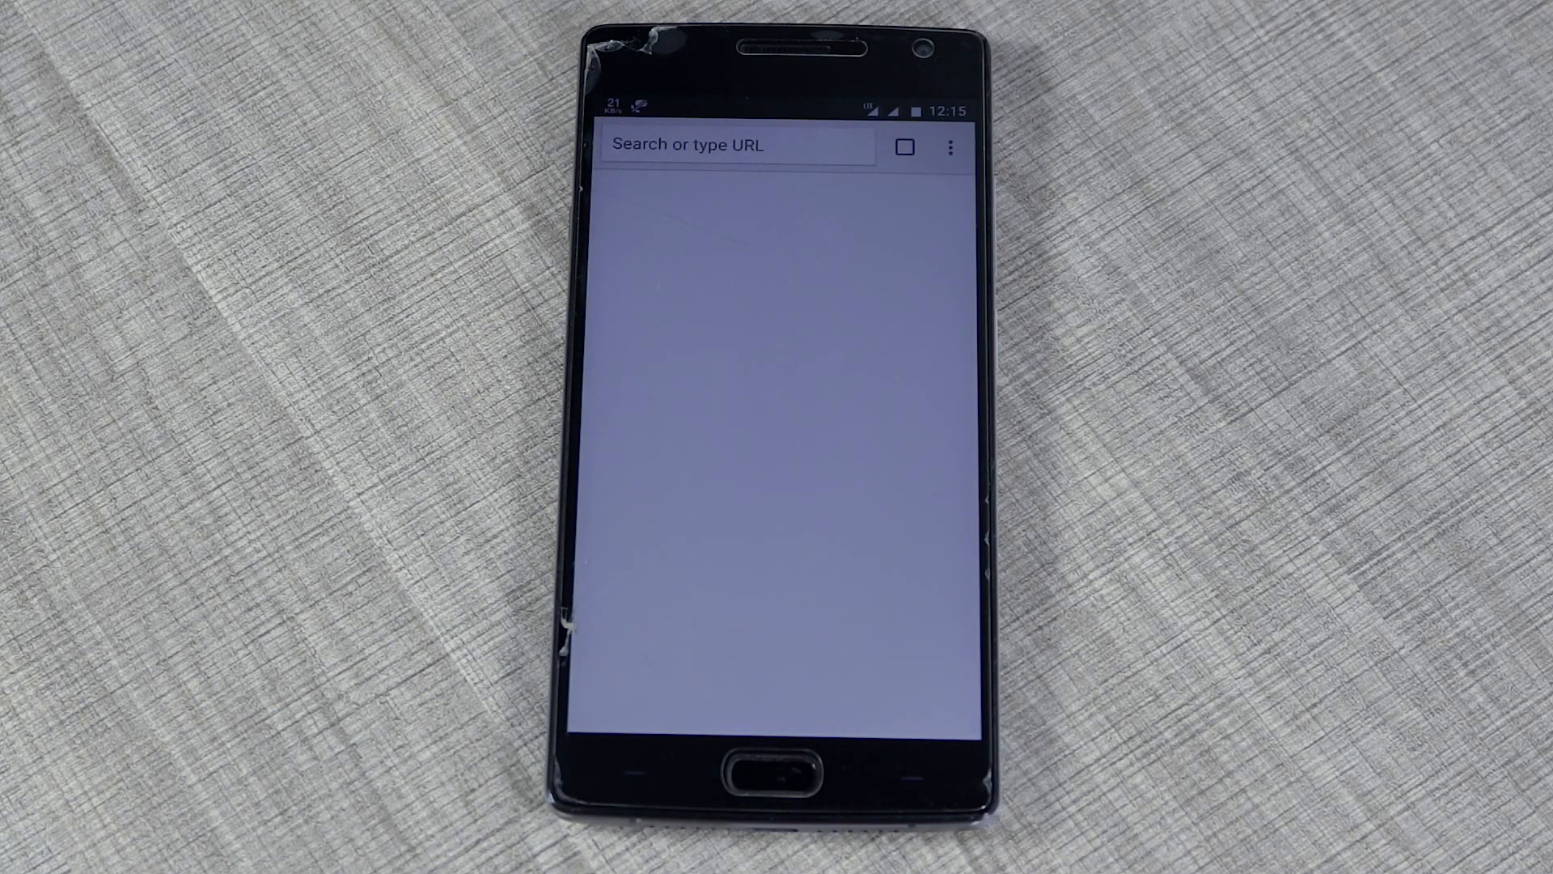